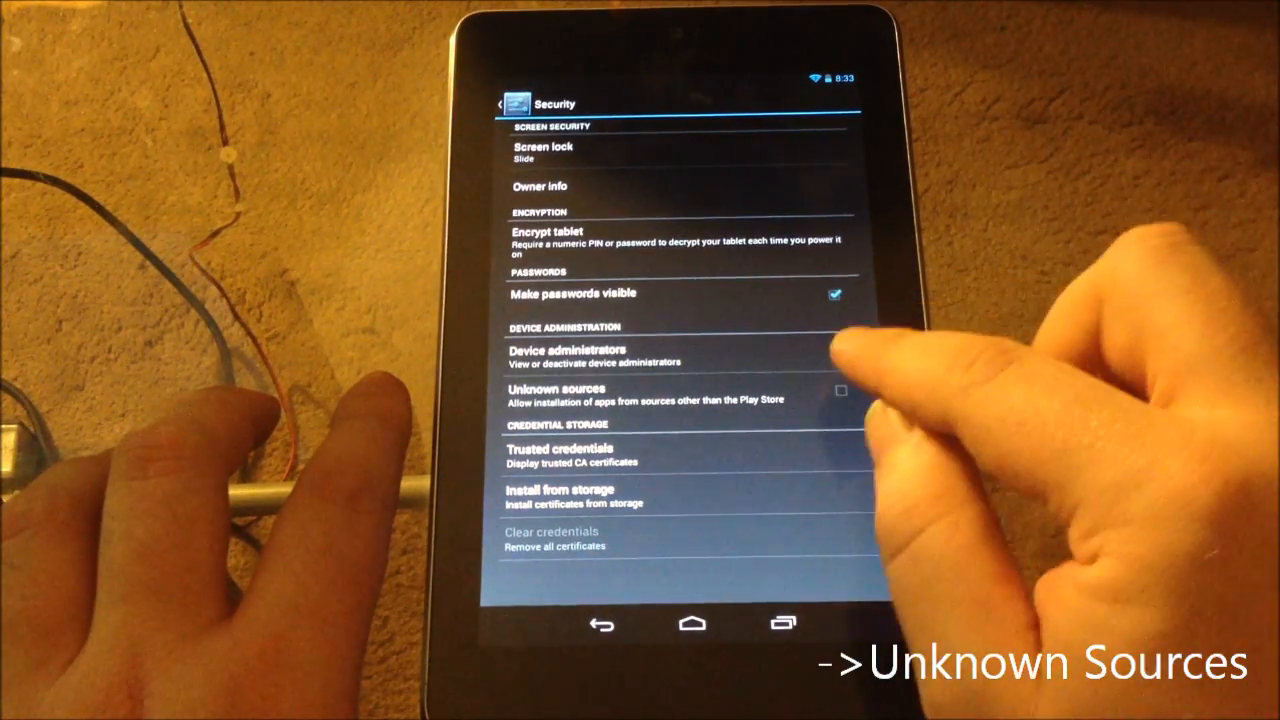
Step: Enable Unknown sources in Security settings and accept the warning dialog
click(837, 390)
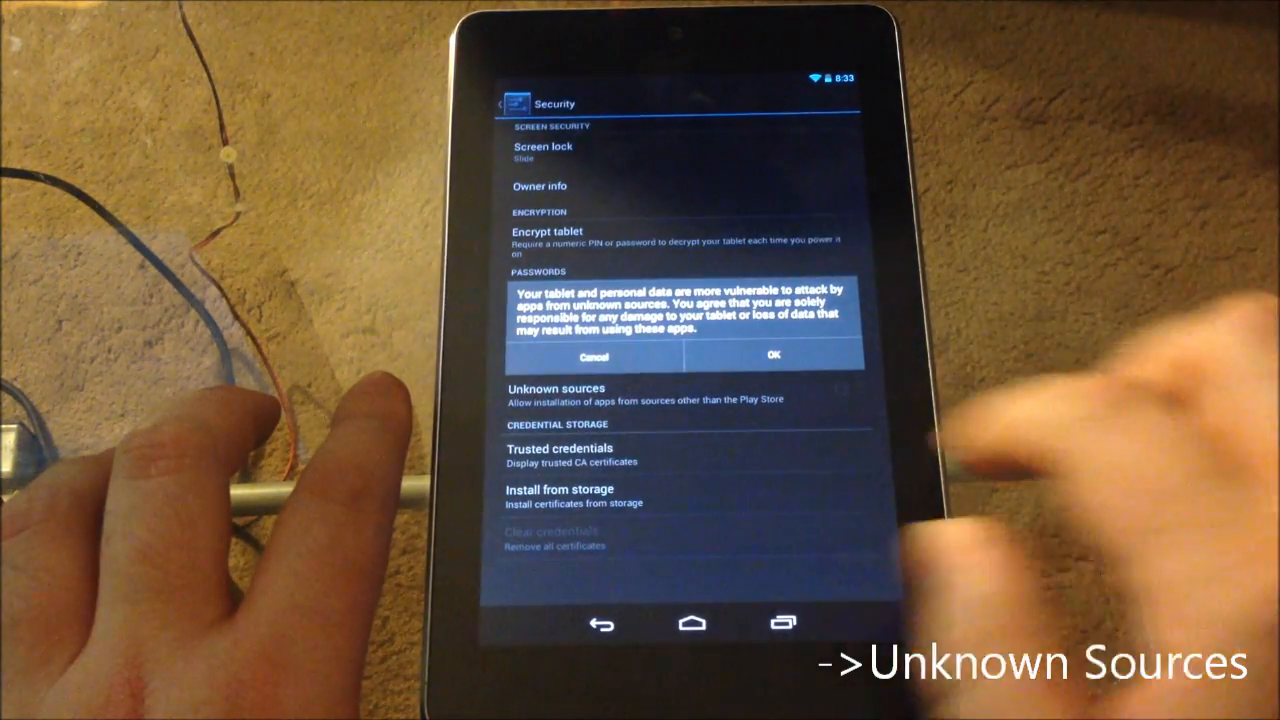
click(773, 355)
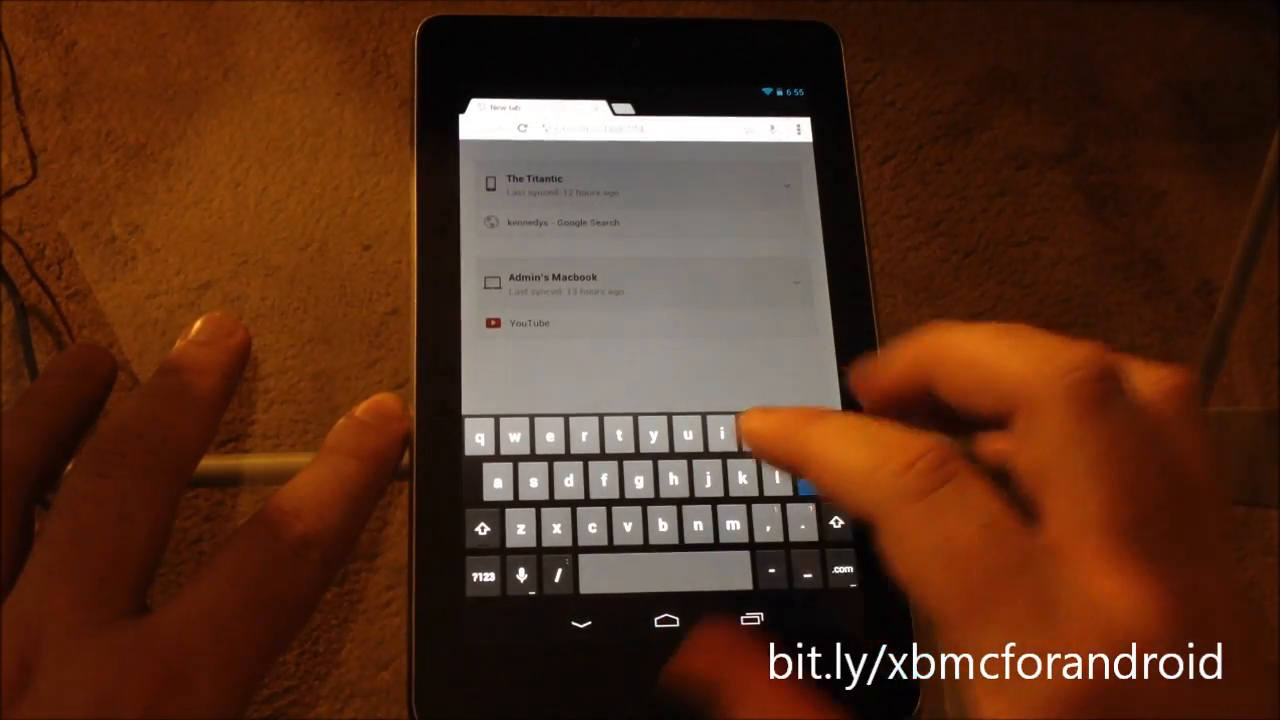
Step: Go to the bit.ly/xbmcforandroid short link to reach the XDA XBMC thread
text(bit)
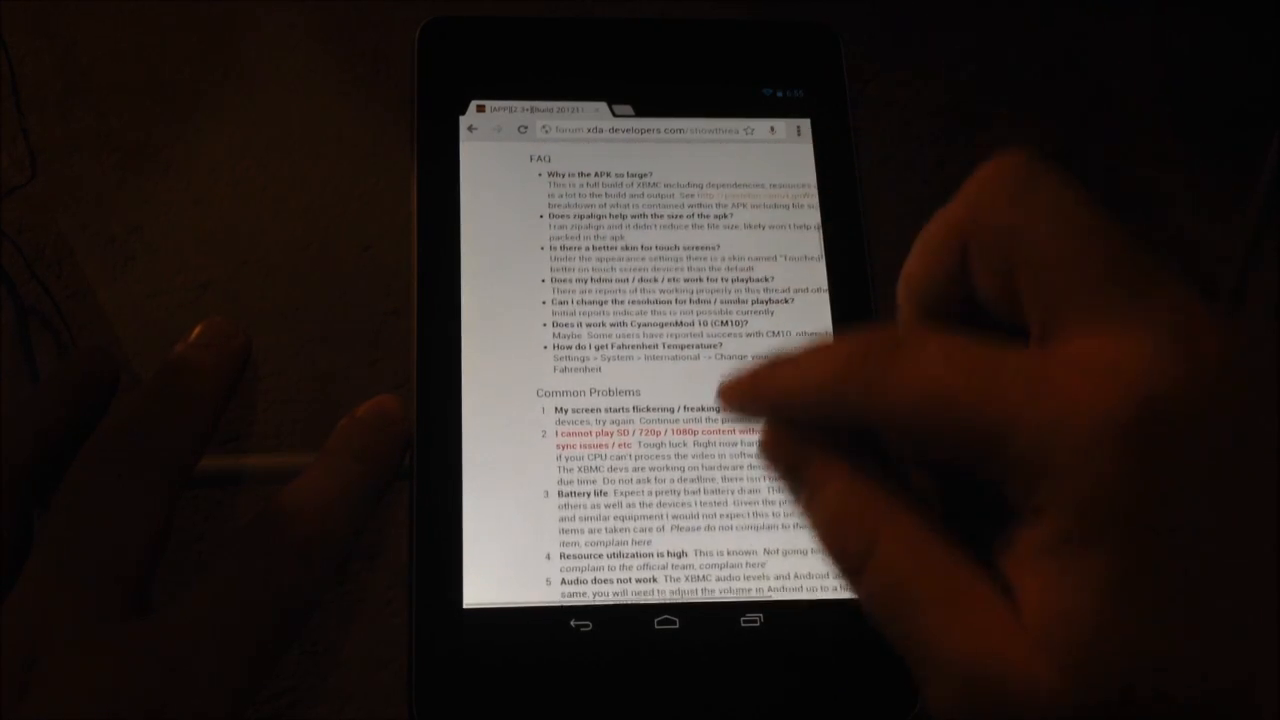
Step: Scroll past the FAQ and Common Problems to the Add-On Links and Builds sections
scroll(down, 3)
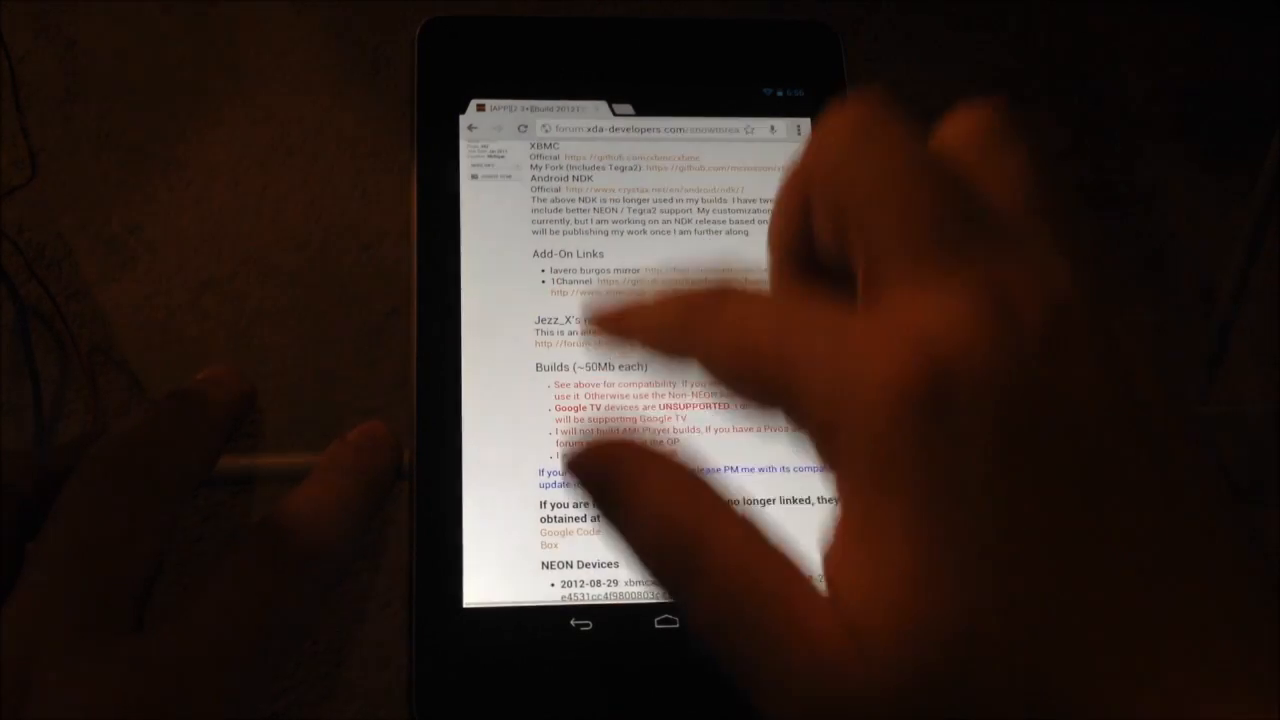
scroll(down, 3)
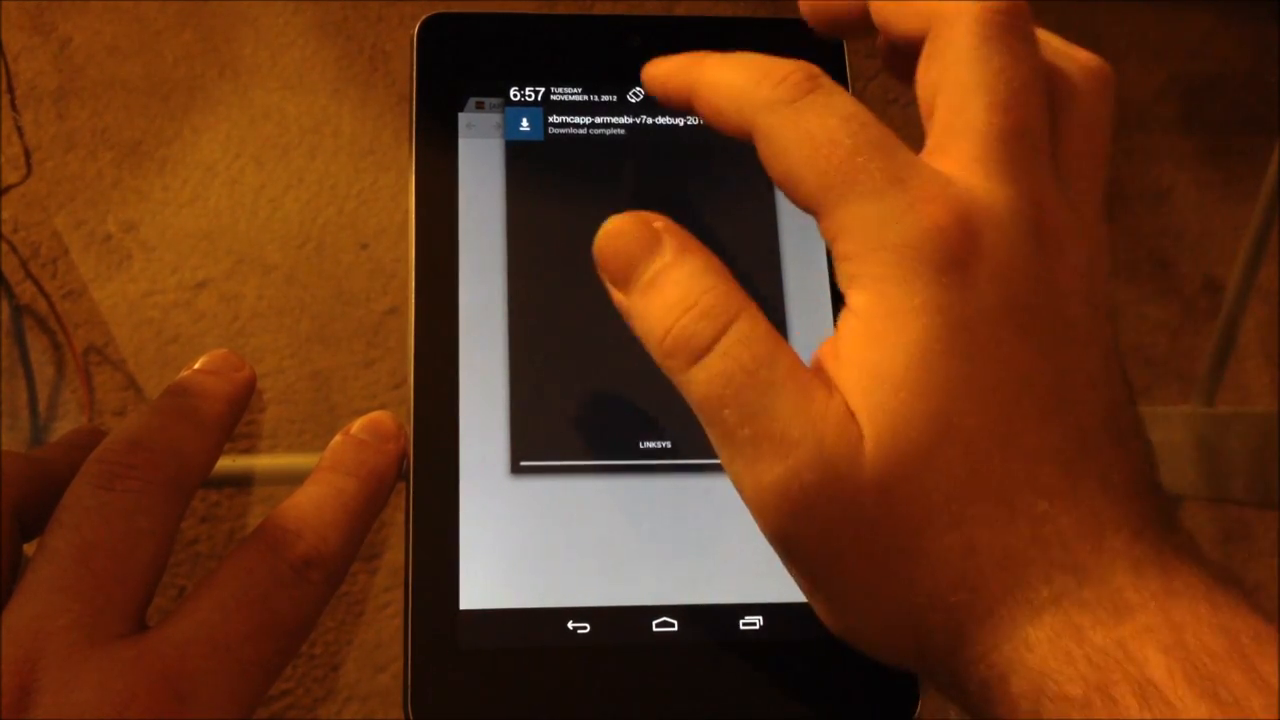
click(600, 135)
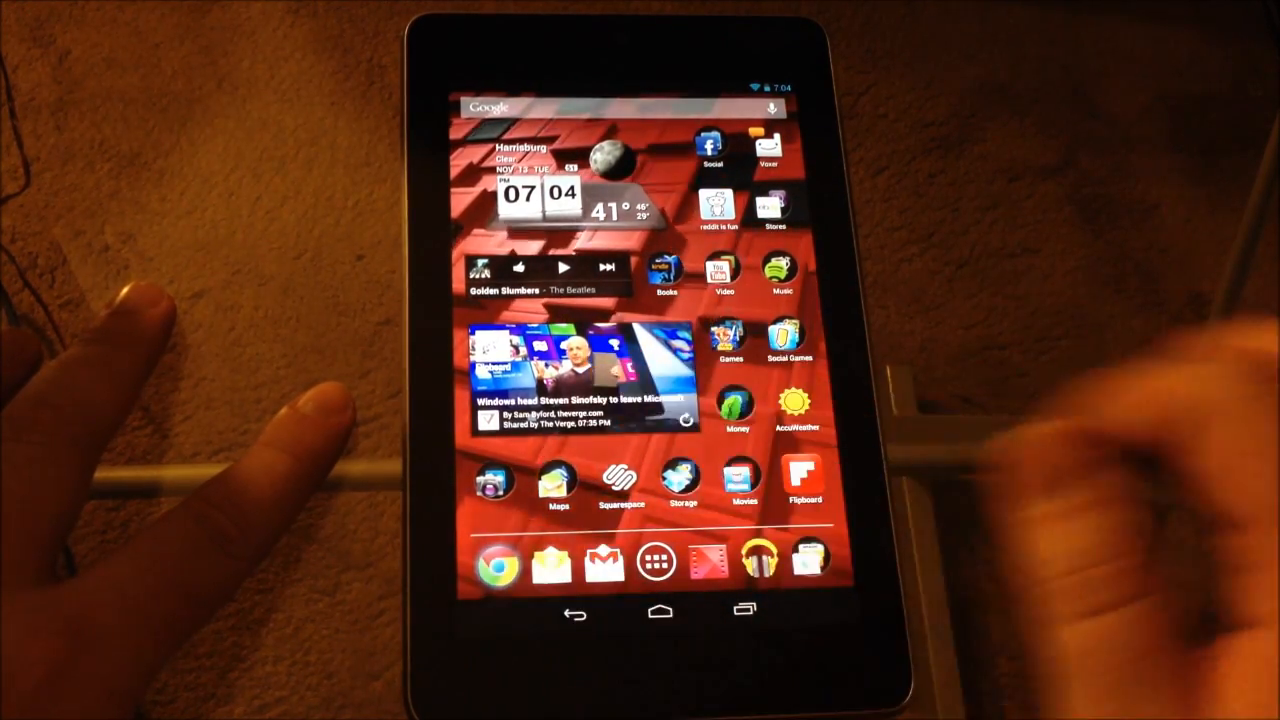
Step: Launch Chrome from the home screen dock to get a new tab
click(491, 563)
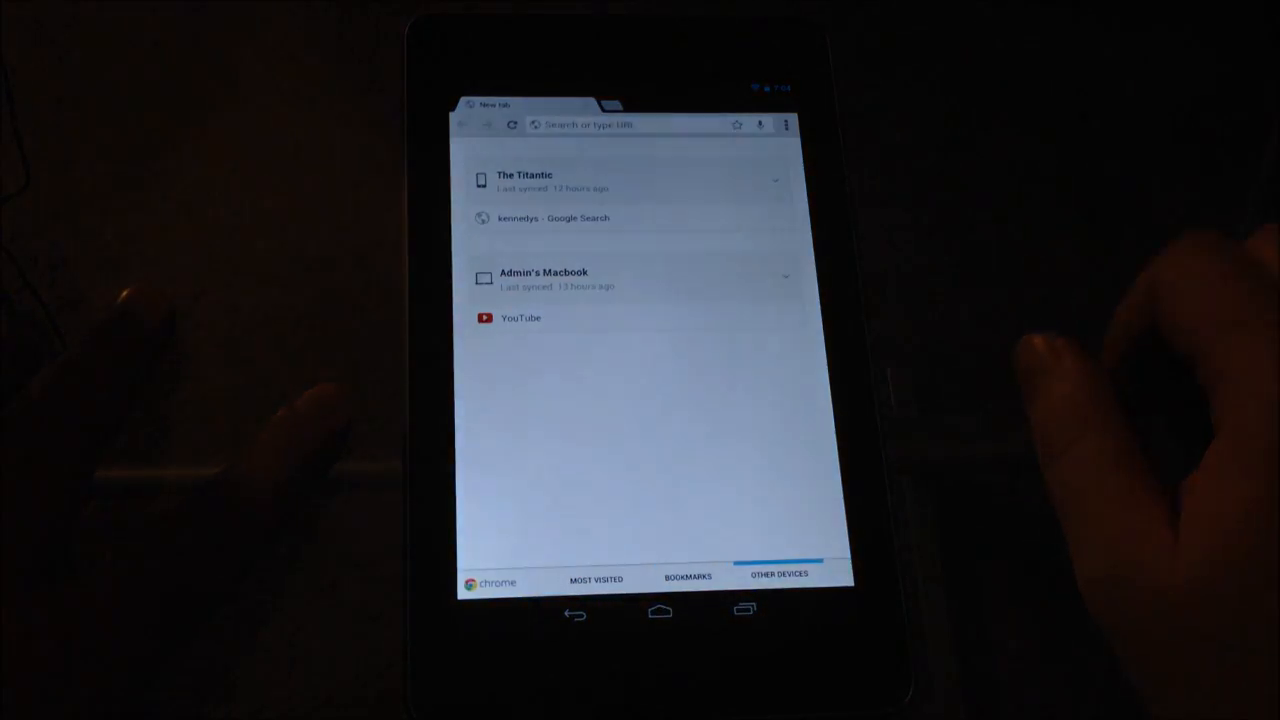
click(620, 124)
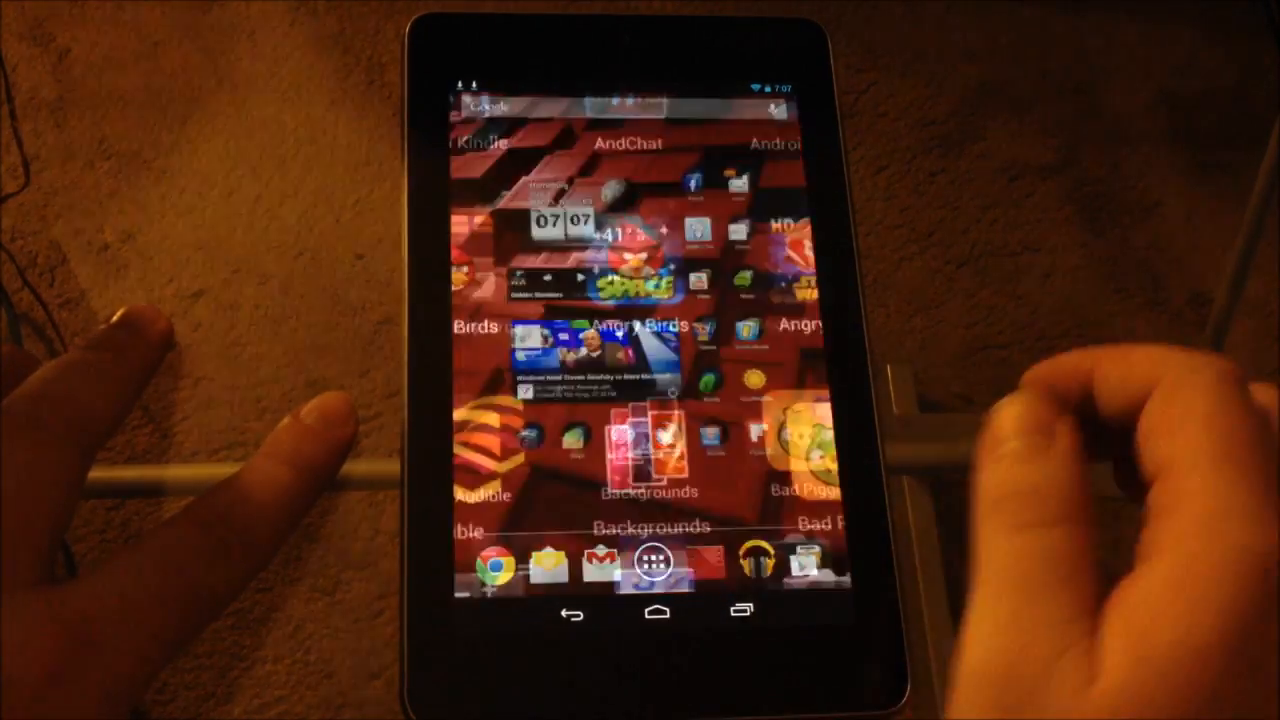
Step: Start XBMC from its home-screen icon and go to System > Add-ons
click(658, 569)
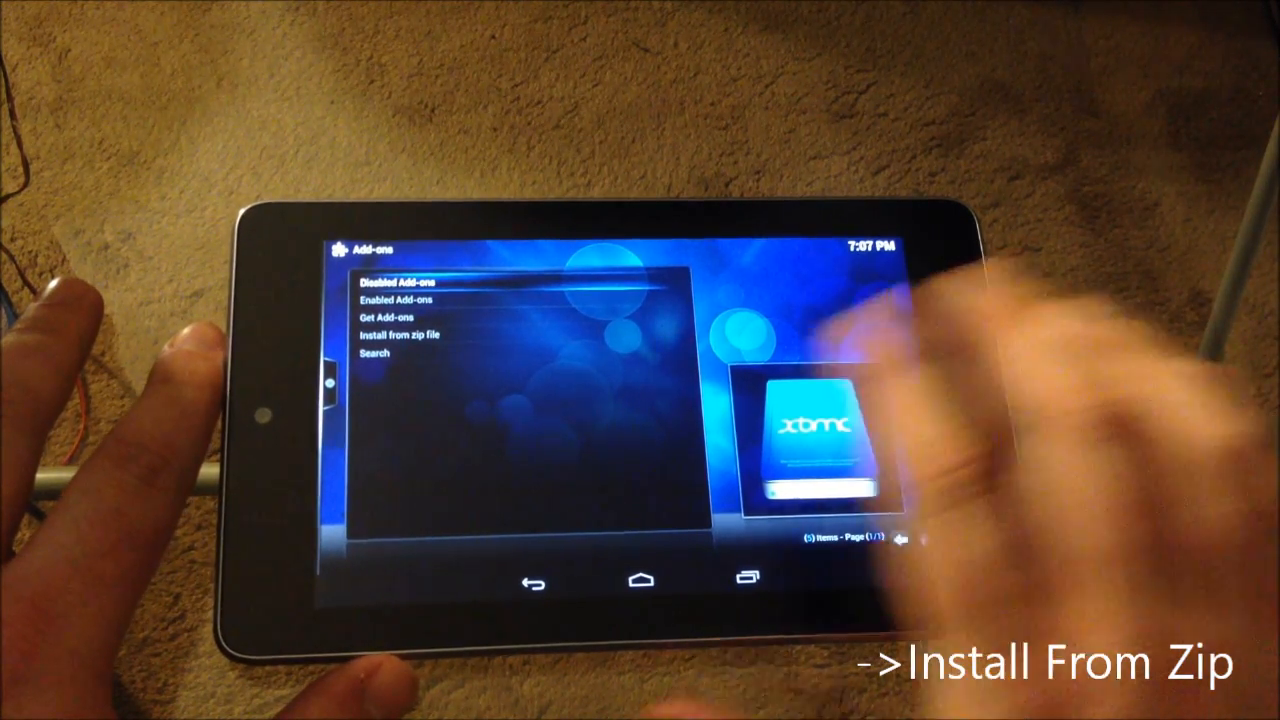
Step: Install Navi-X from its zip in External storage > Download
click(399, 337)
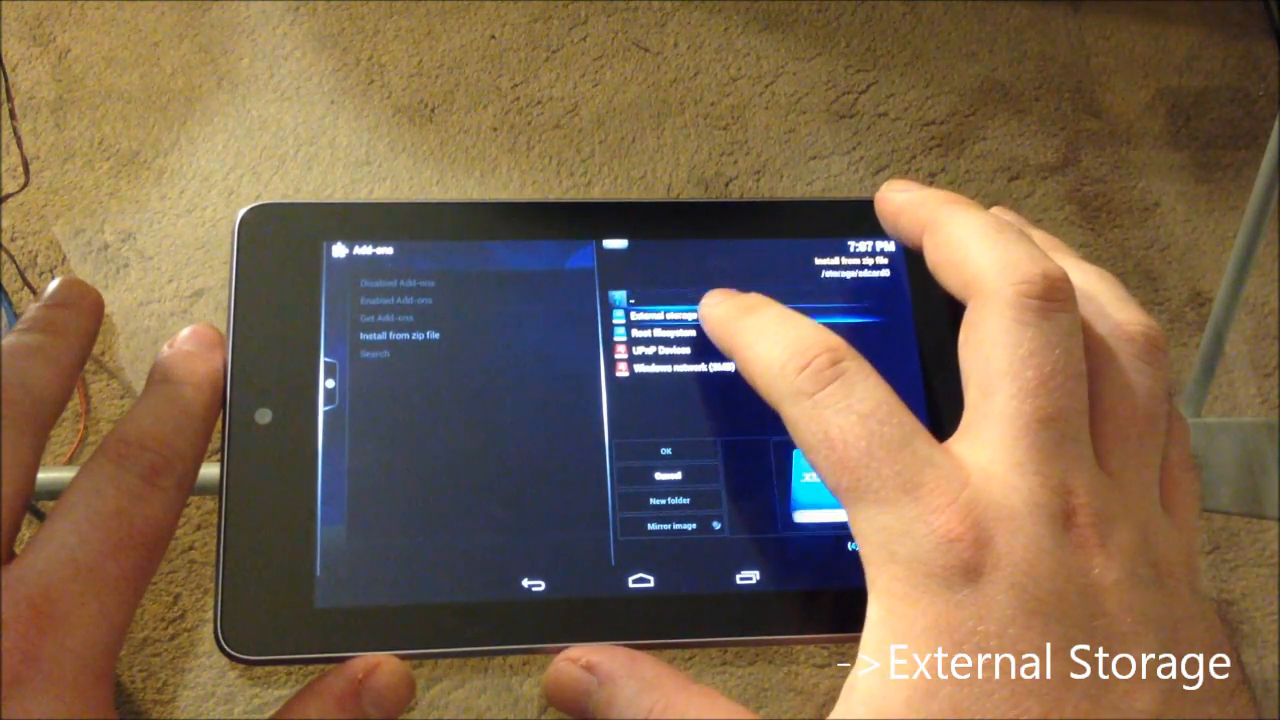
click(665, 318)
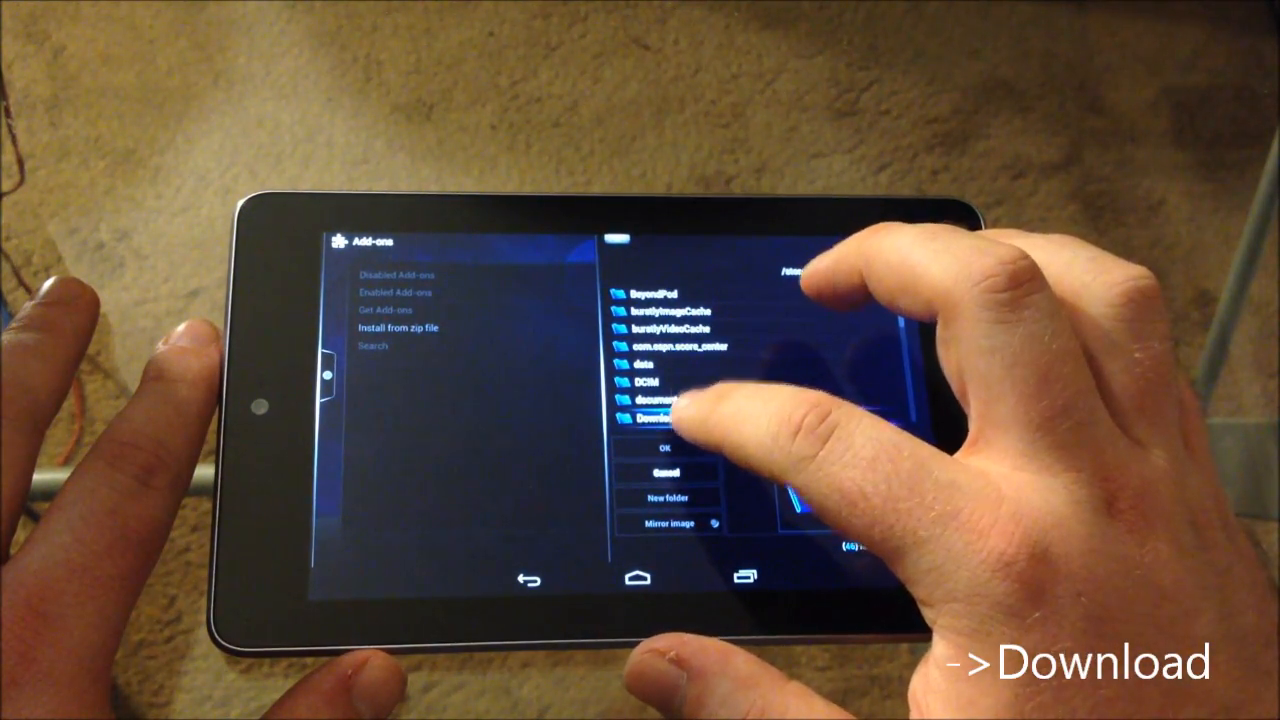
click(650, 412)
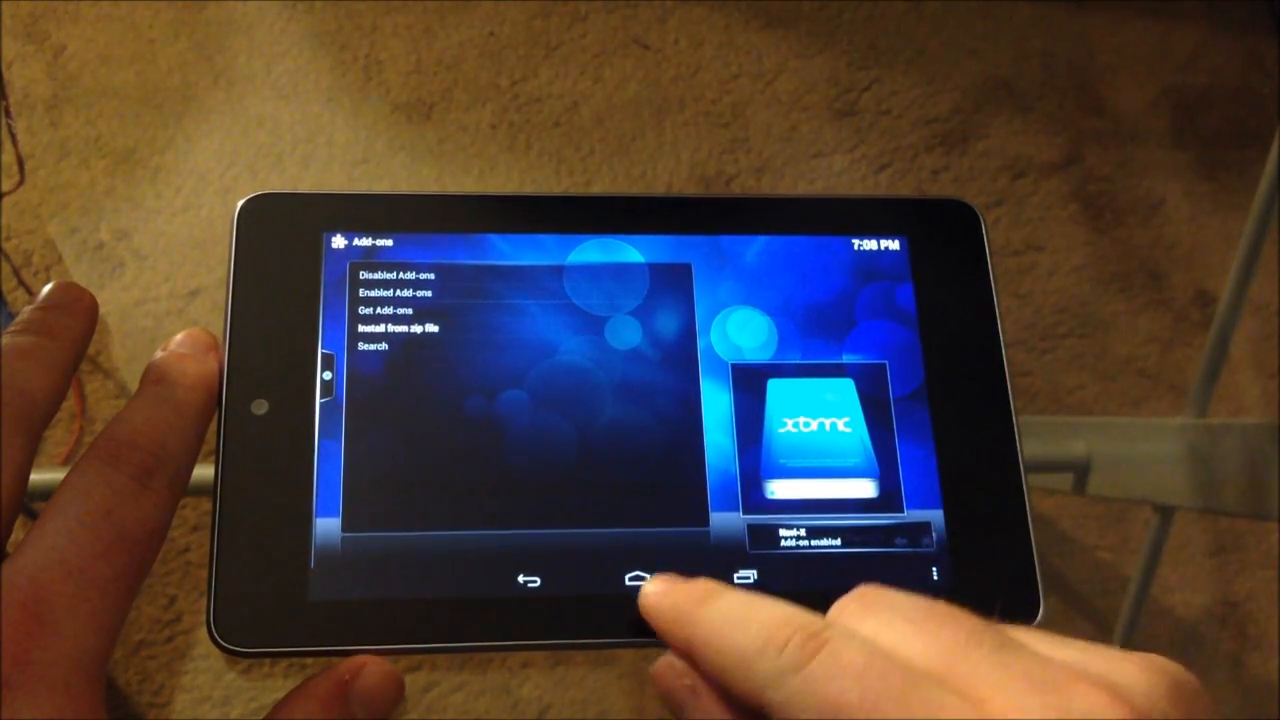
Step: Switch back to XBMC through the Recent Apps list
click(637, 582)
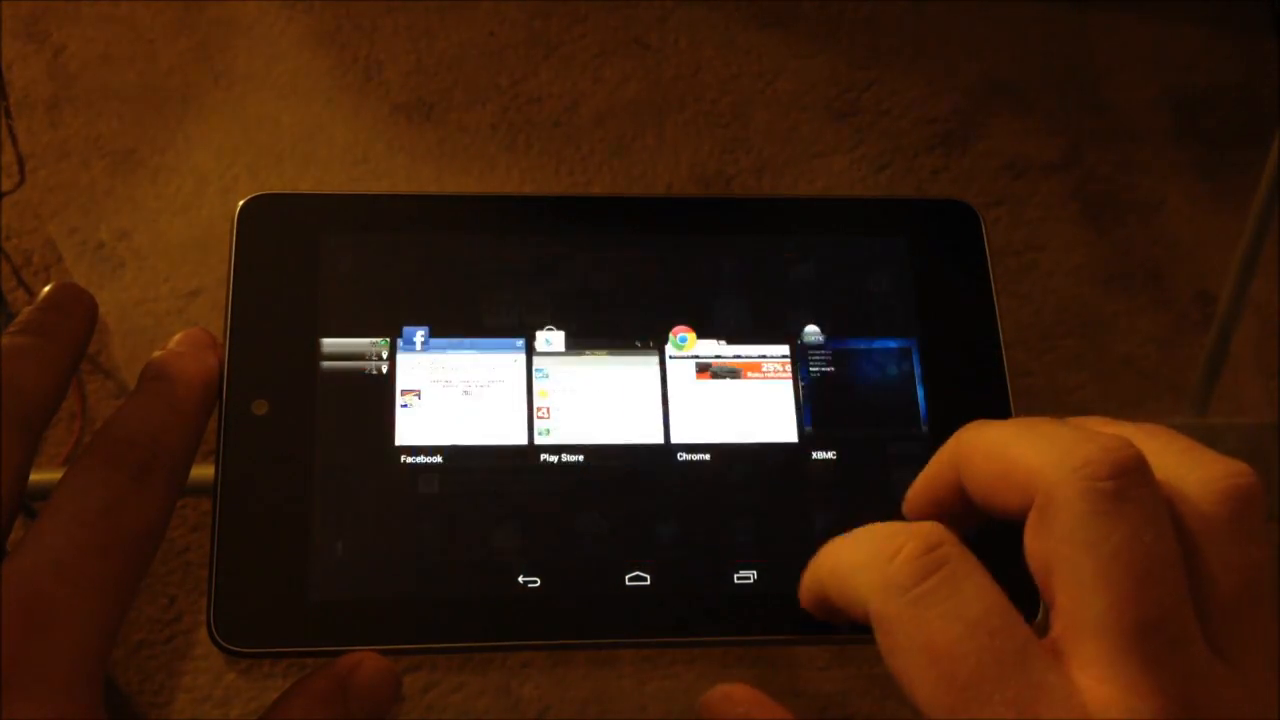
click(857, 380)
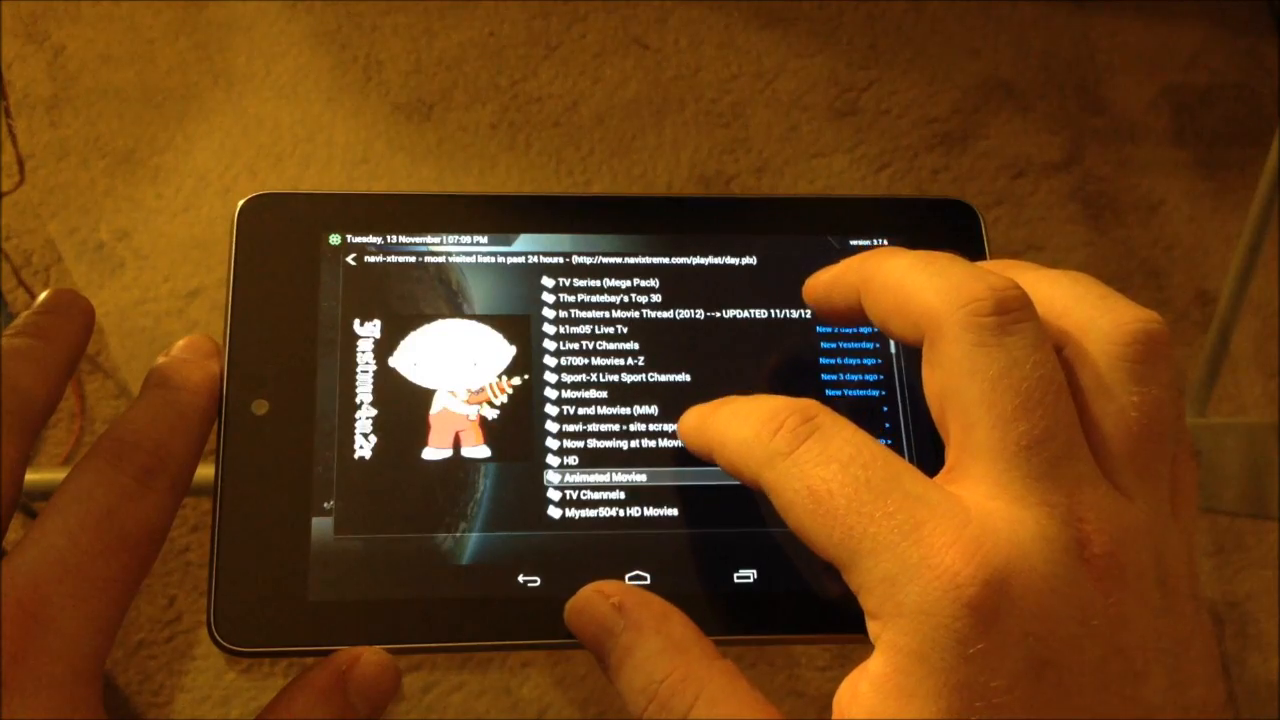
Step: Scroll through navi-xtreme's most visited lists in Navi-X
scroll(down, 3)
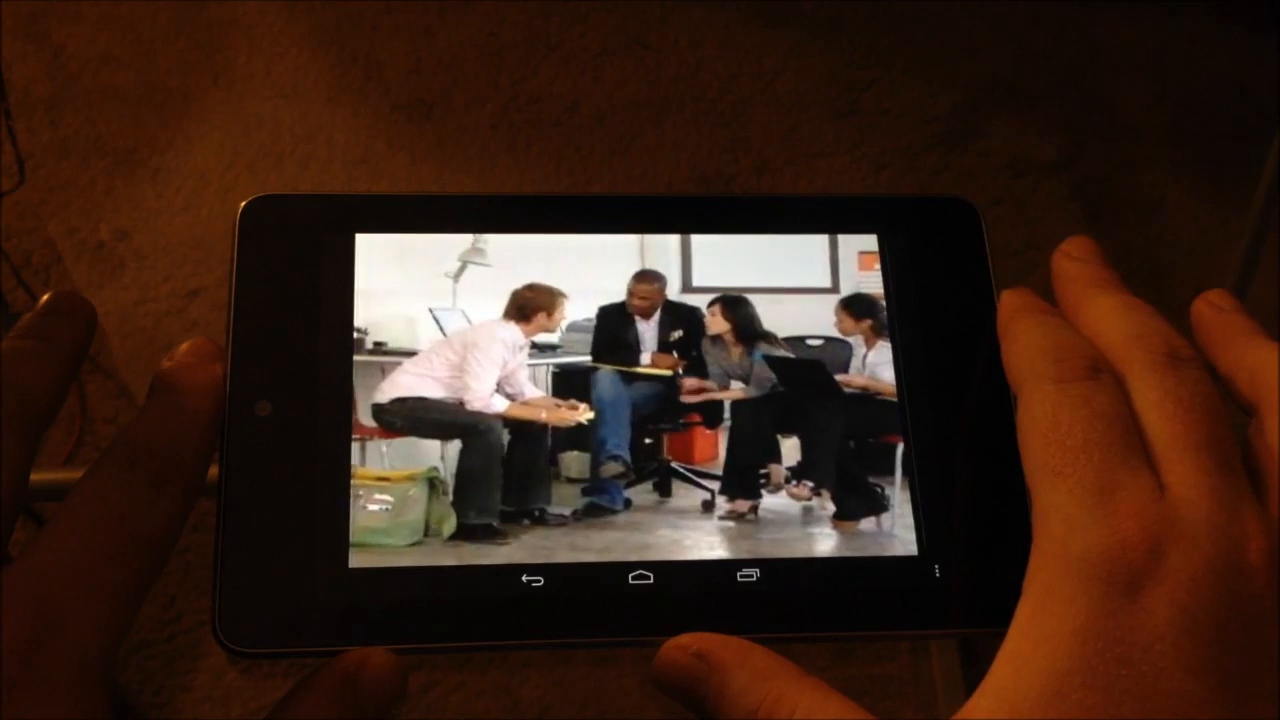
Step: Play a Navi-X video entry full screen
click(640, 380)
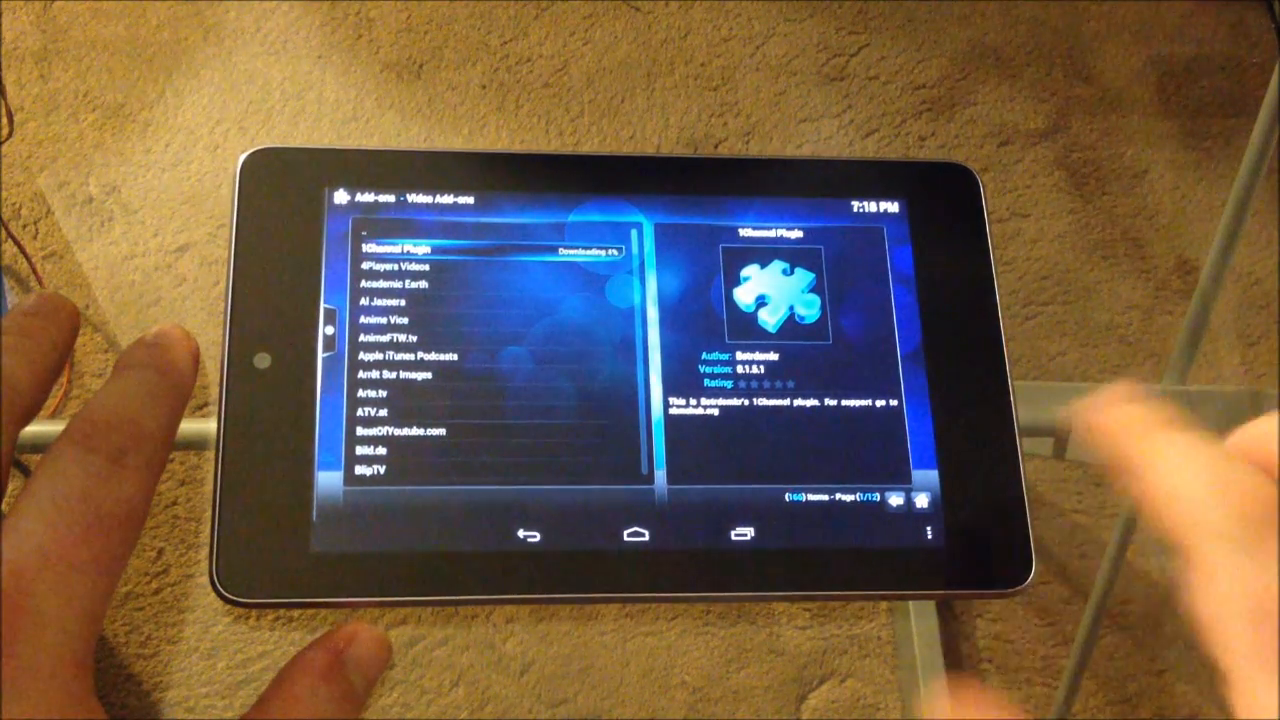
click(388, 300)
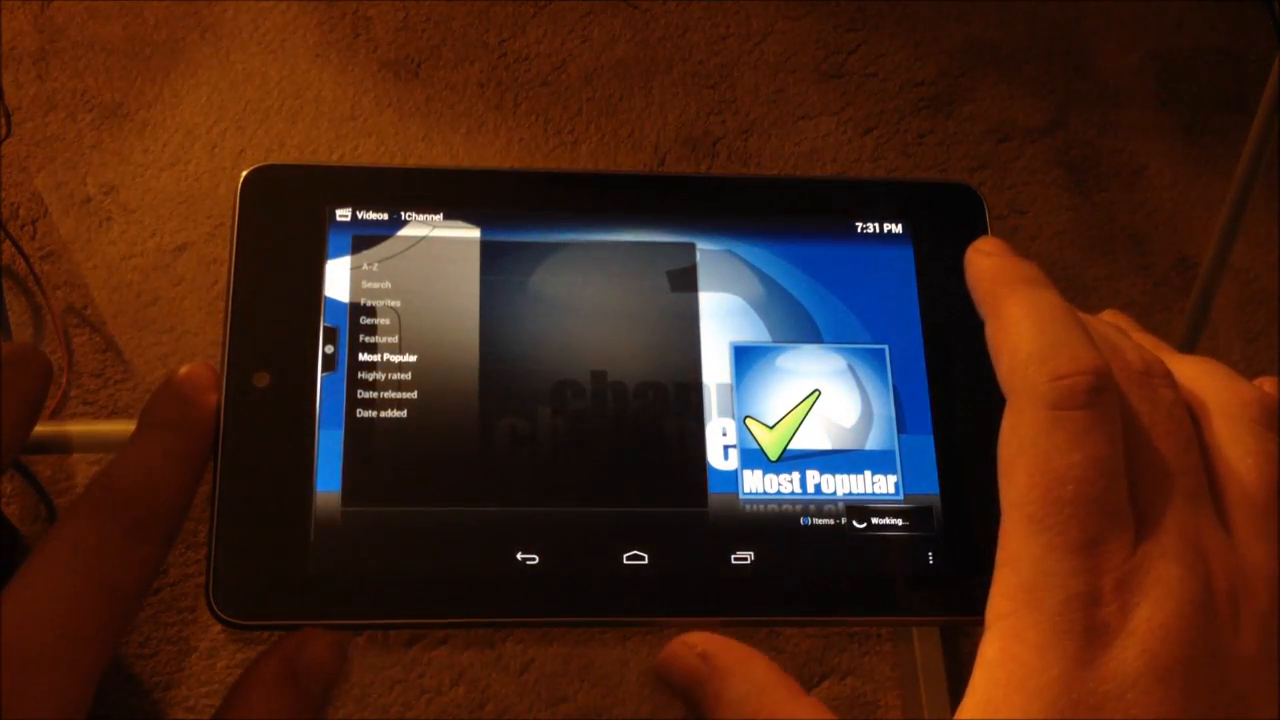
Step: Open The Hunger Games (2012) and choose the putlocker.com [verified] stream
click(388, 357)
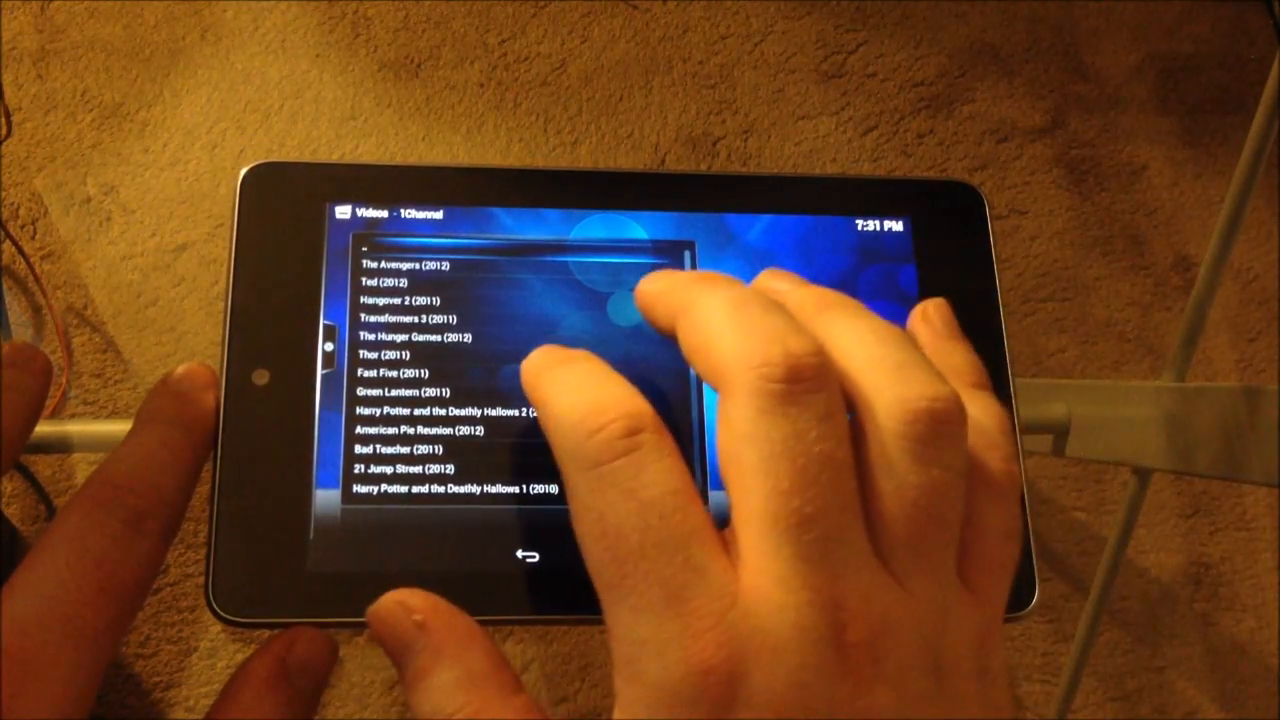
click(420, 339)
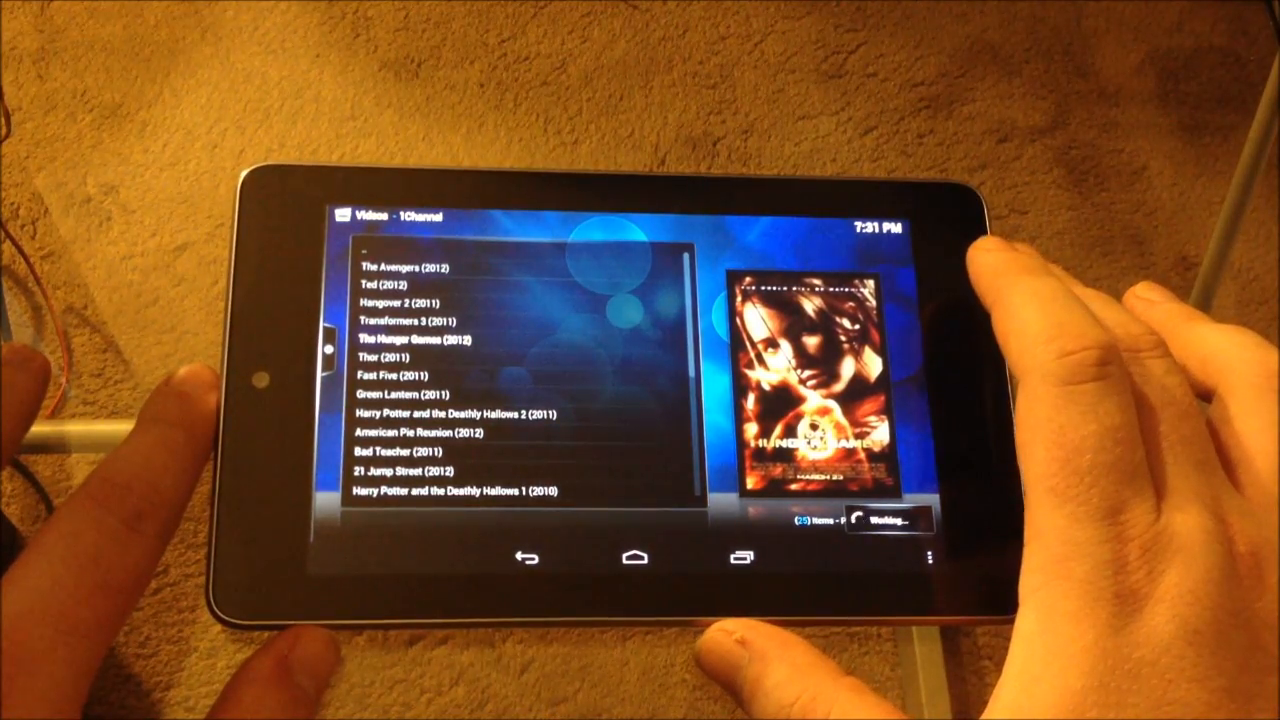
click(408, 338)
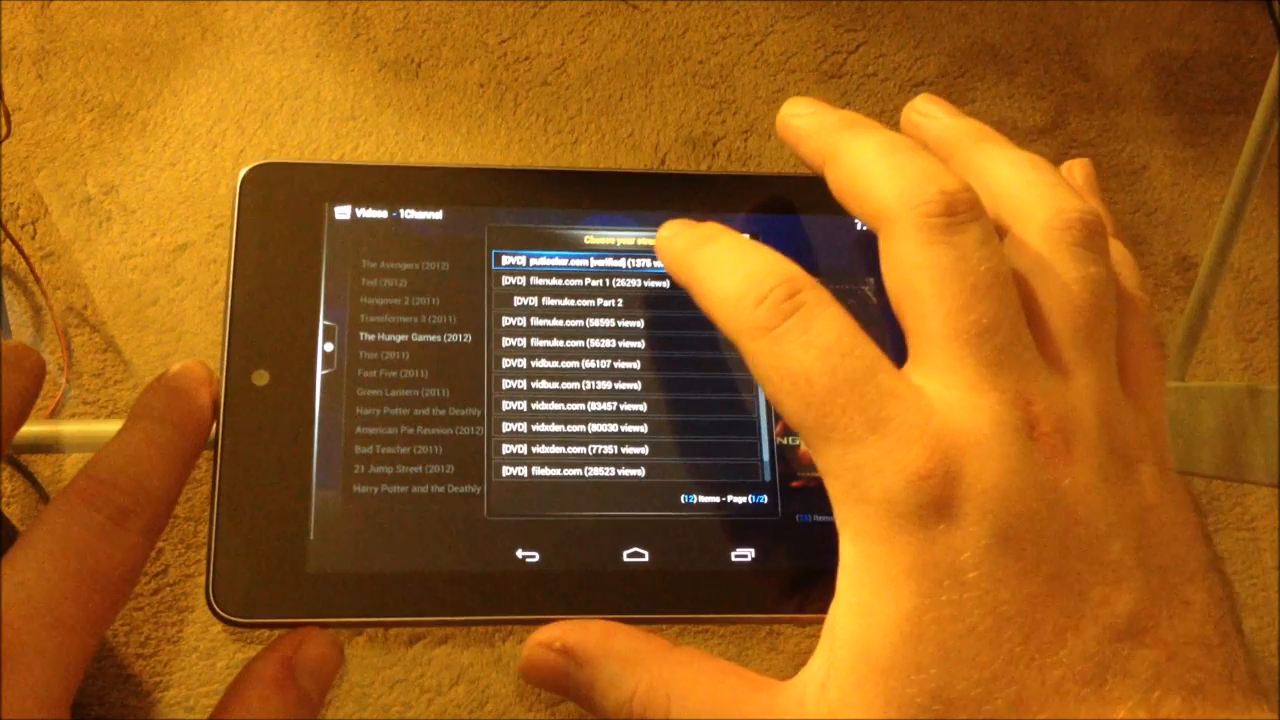
click(585, 262)
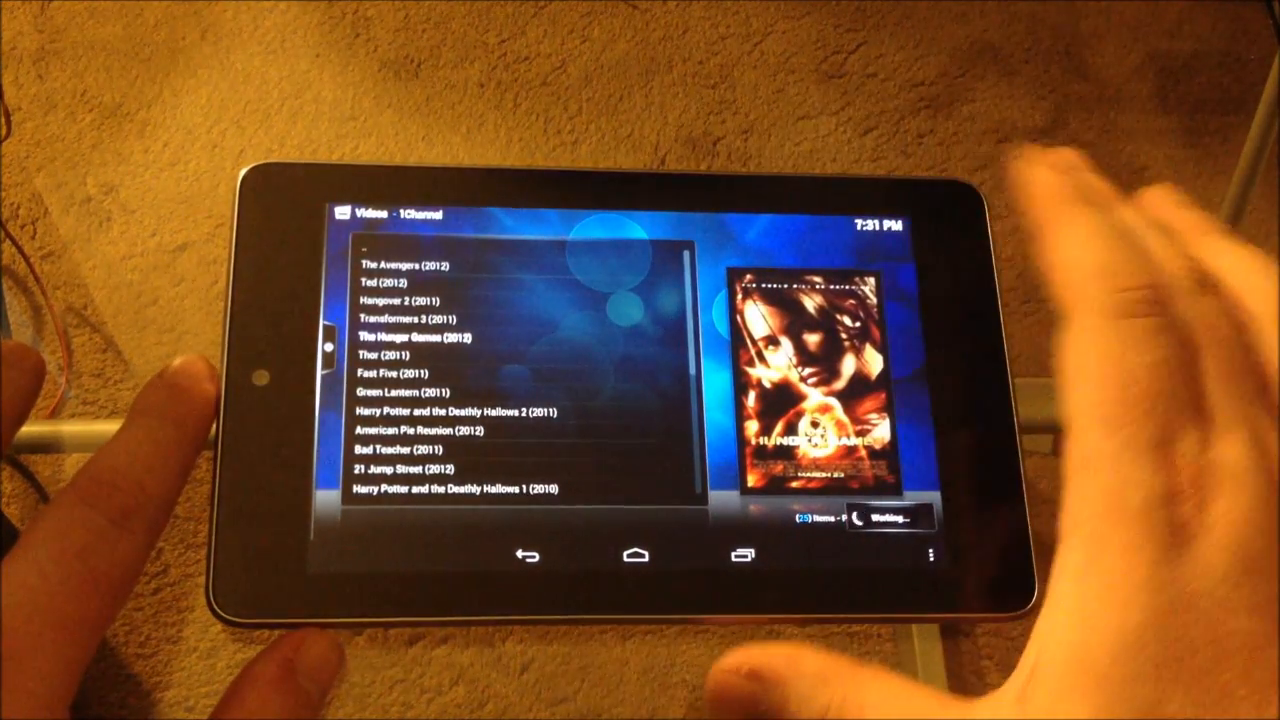